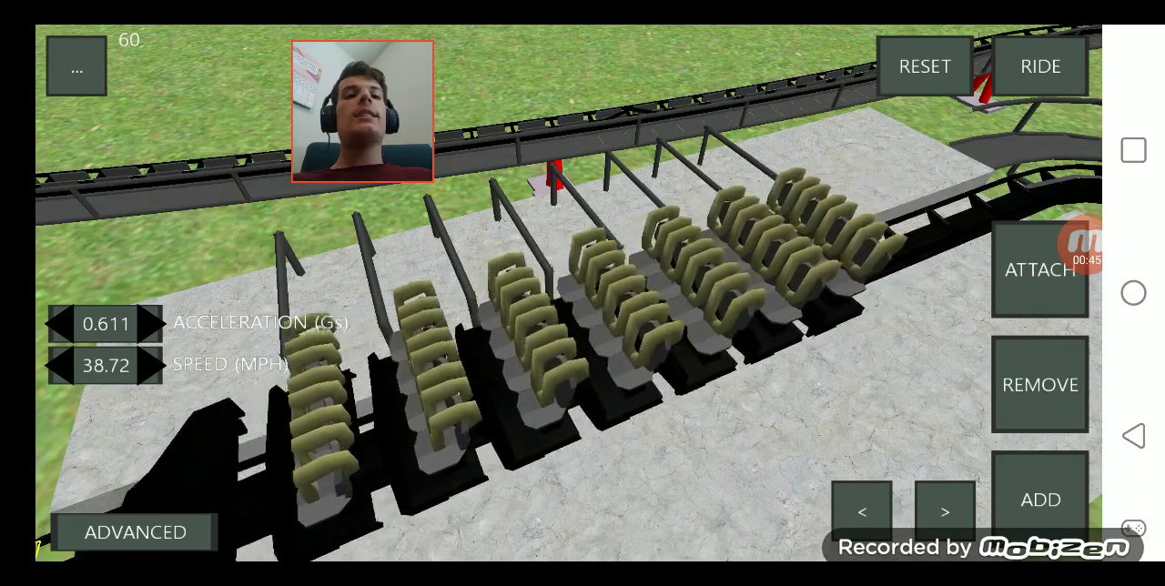
Step: Board the train with RIDE and view the track from the front seat
click(1040, 66)
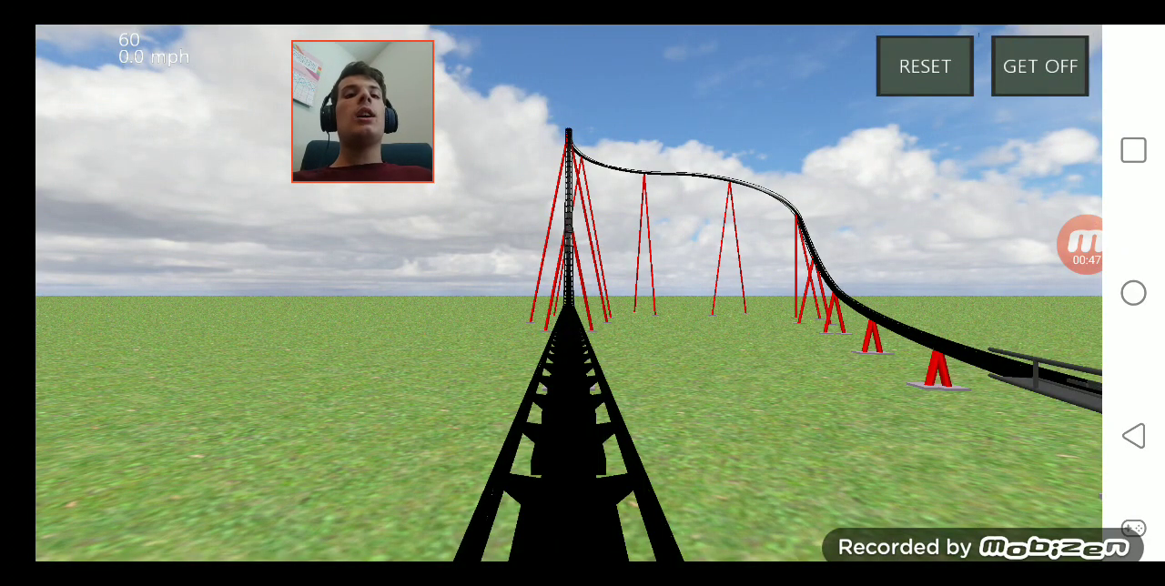